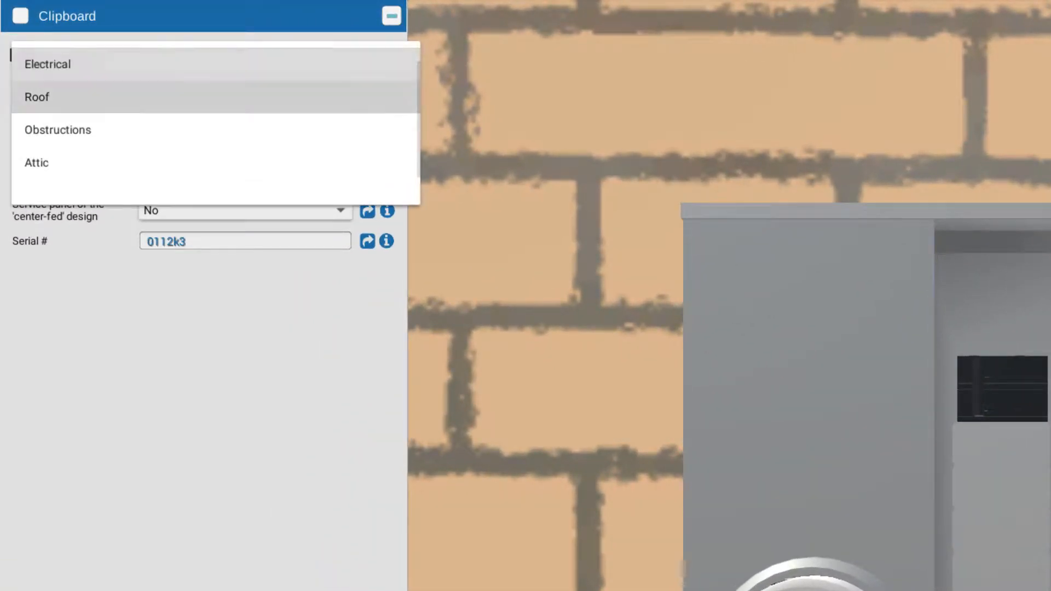
Step: Switch the Clipboard survey form to the Roof section
{"action": "left_click", "coordinate": [38, 97]}
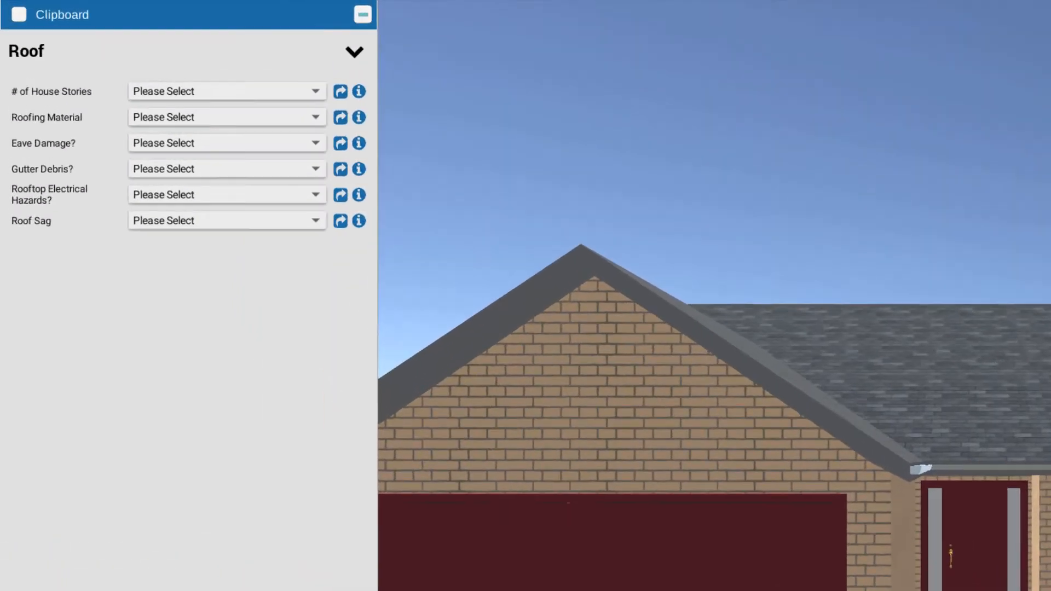
Step: Record # of House Stories as 1 story
{"action": "left_click", "coordinate": [225, 91]}
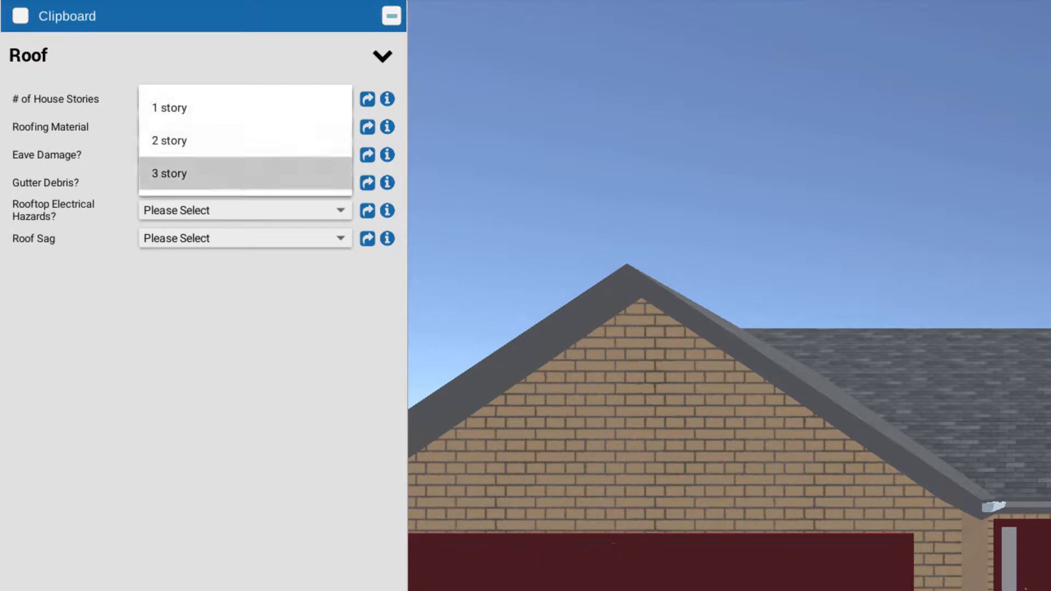
{"action": "left_click", "coordinate": [168, 107]}
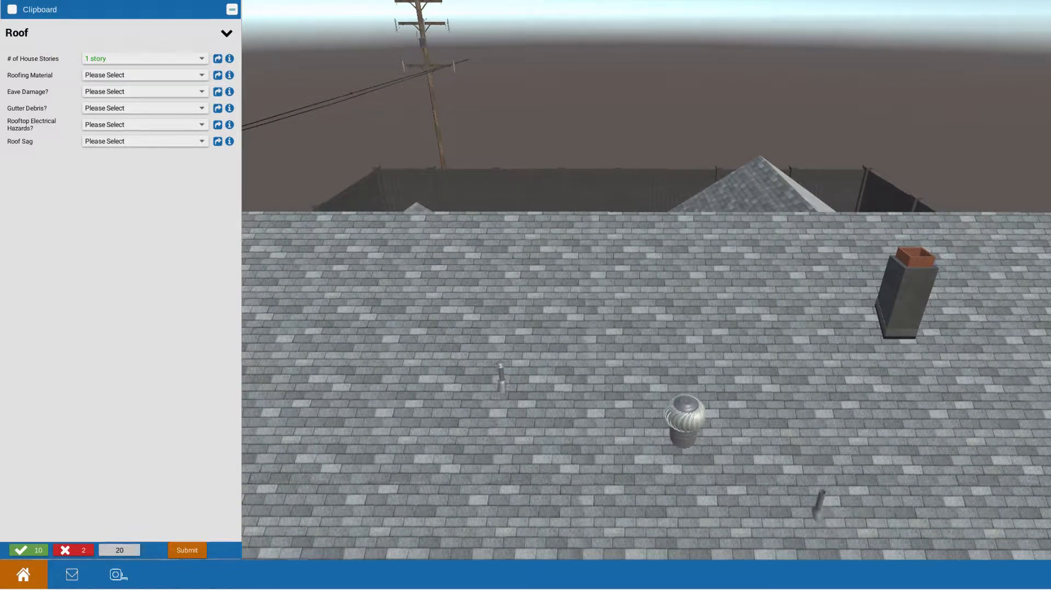
Step: Record Roofing Material as Composite asphalt shingle
{"action": "left_click", "coordinate": [144, 75]}
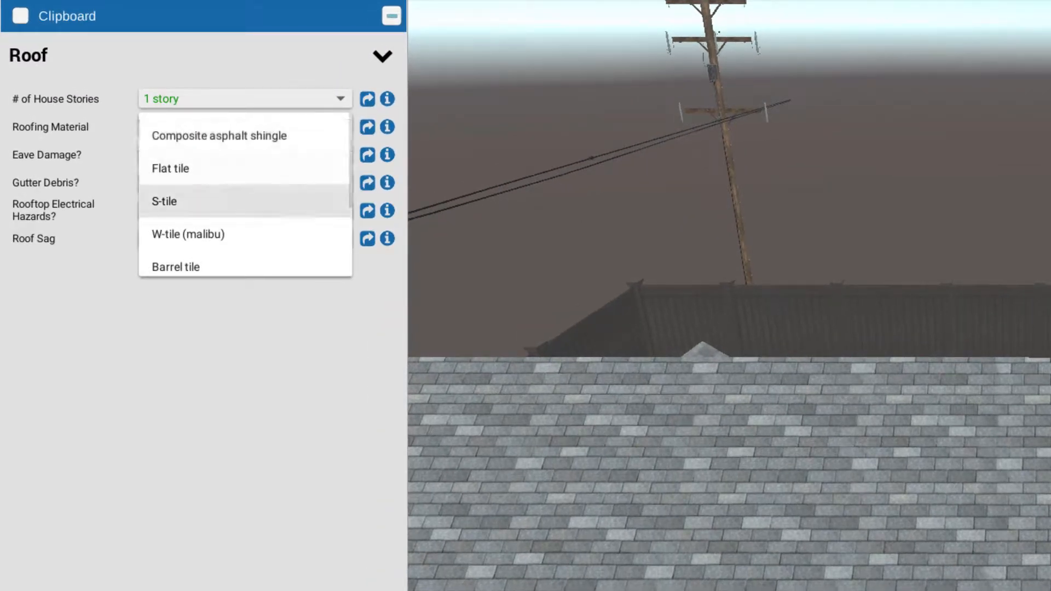
{"action": "mouse_move", "coordinate": [187, 234]}
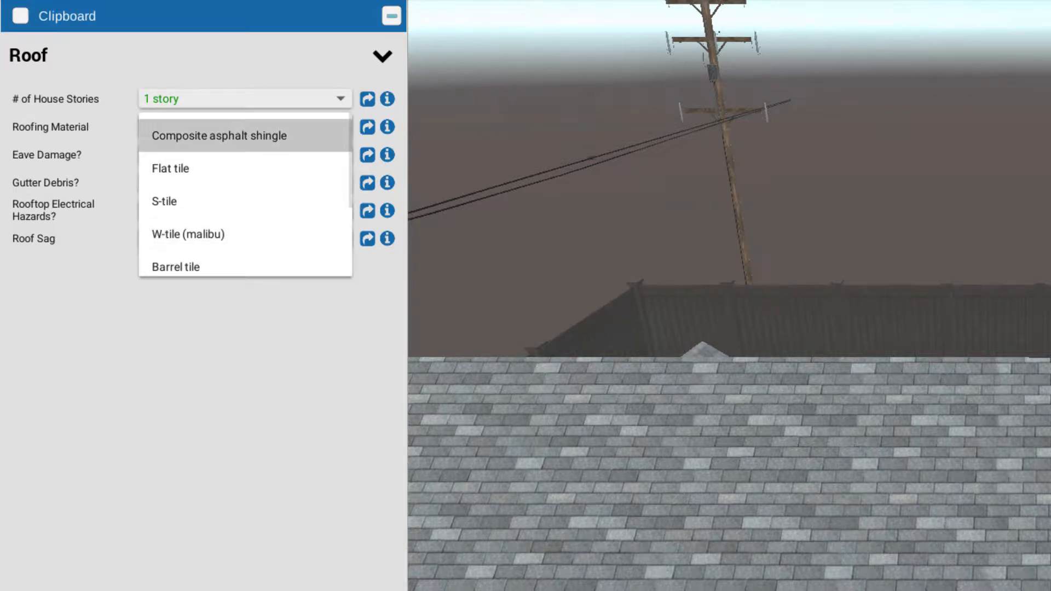
{"action": "left_click", "coordinate": [219, 136]}
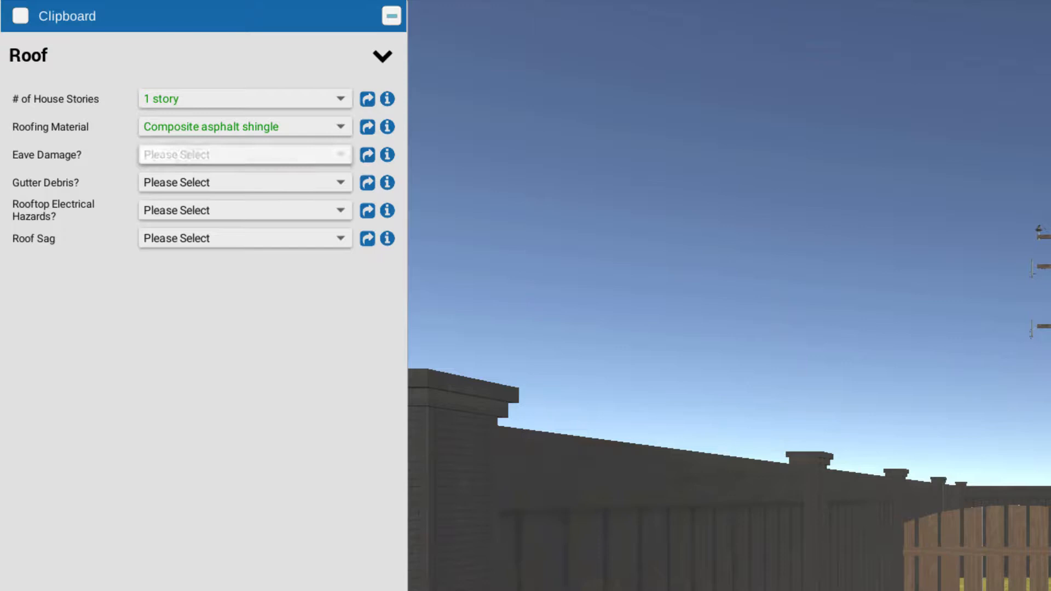
Step: Answer Eave Damage? as No
{"action": "left_click", "coordinate": [244, 154]}
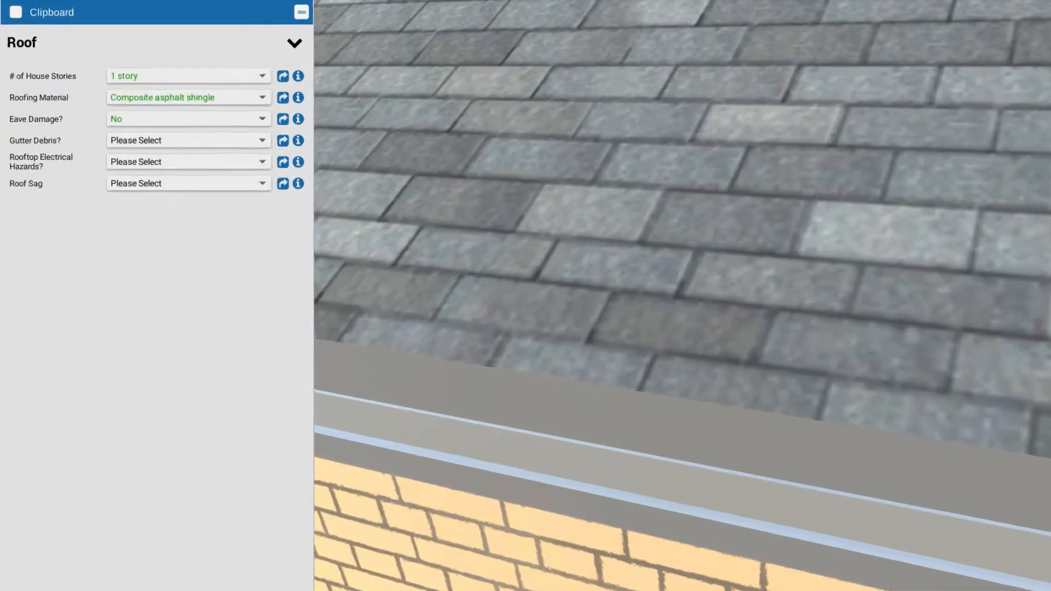
Step: Answer Gutter Debris? as Clean
{"action": "left_click", "coordinate": [188, 140]}
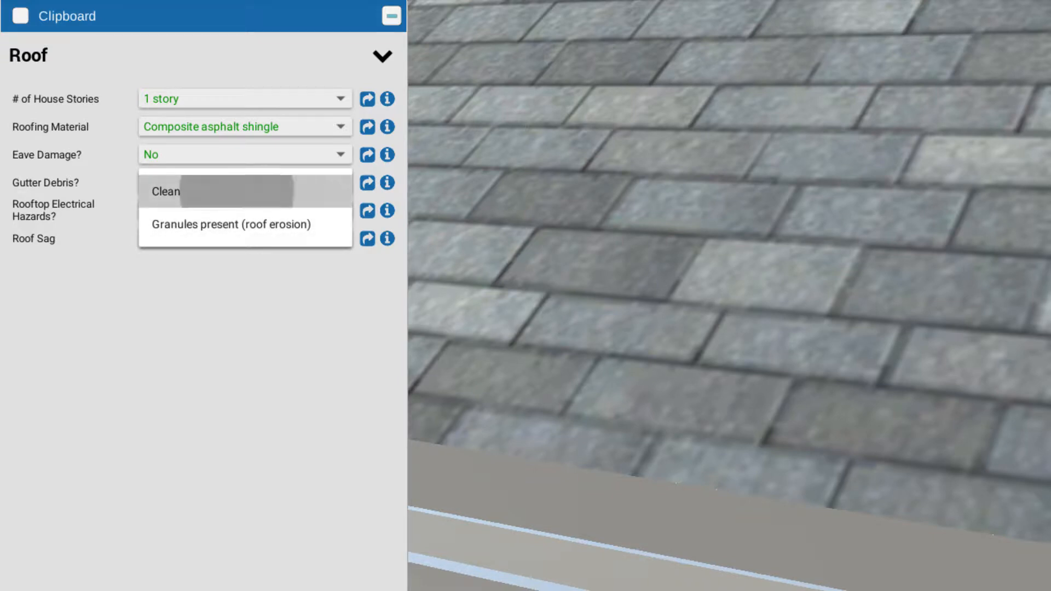
{"action": "left_click", "coordinate": [164, 191]}
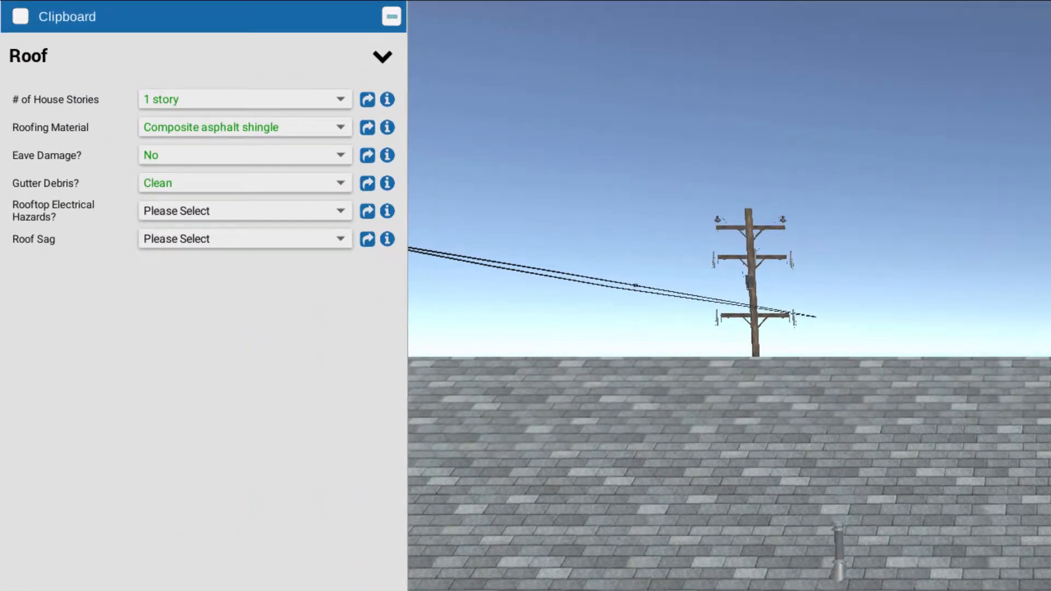
Step: Record Rooftop Electrical Hazards as Utility wires nearby
{"action": "left_click", "coordinate": [244, 210]}
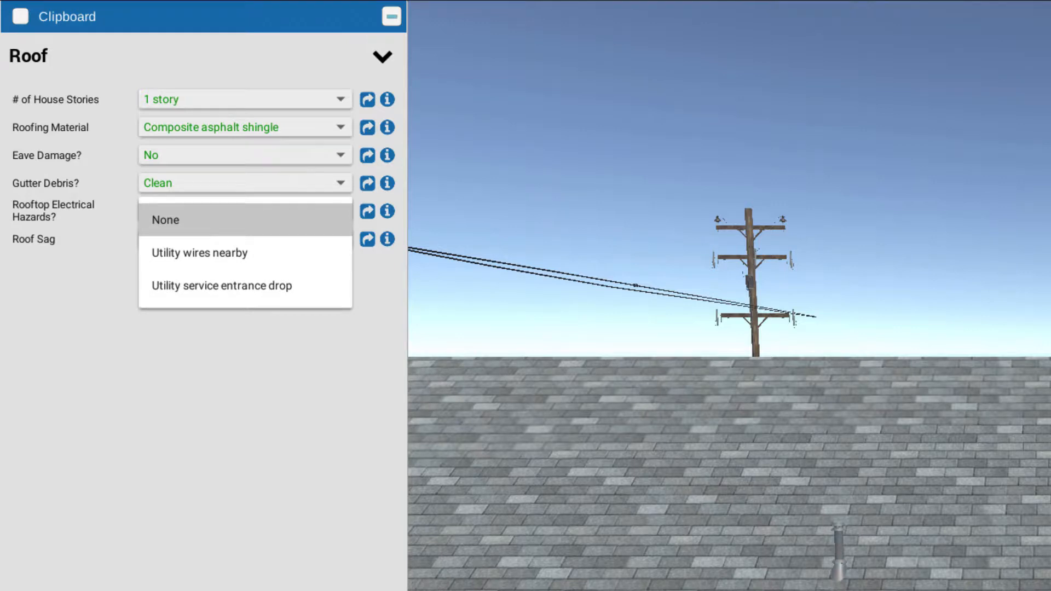
{"action": "mouse_move", "coordinate": [198, 253]}
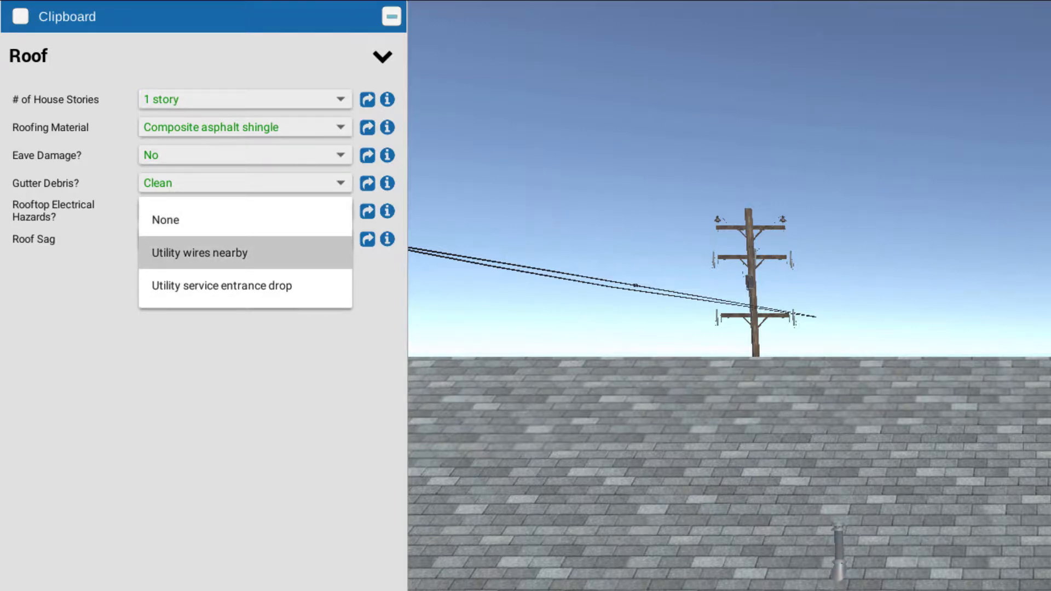
{"action": "mouse_move", "coordinate": [244, 284]}
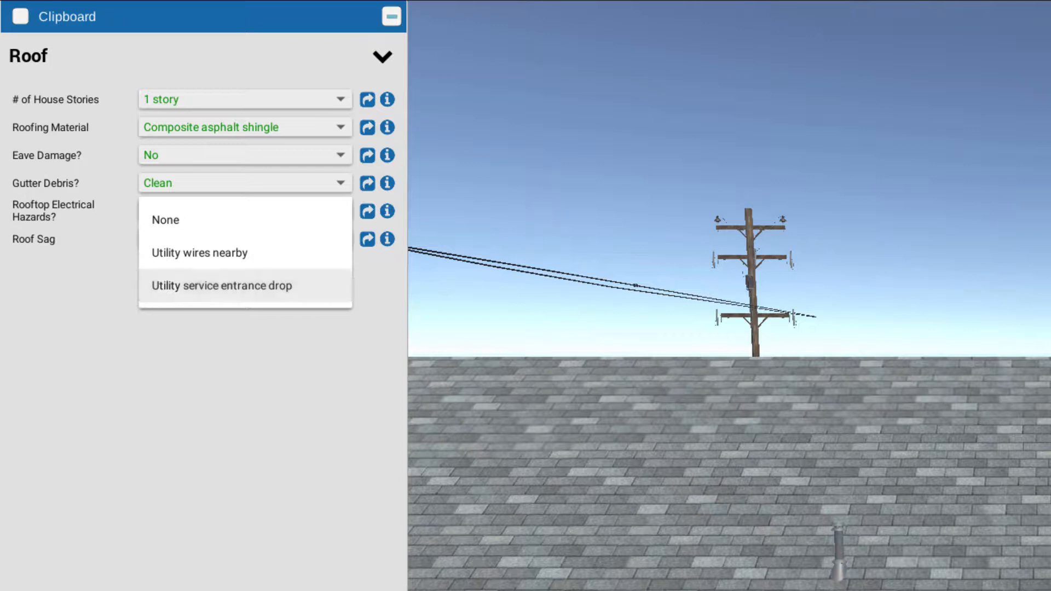
{"action": "mouse_move", "coordinate": [199, 253]}
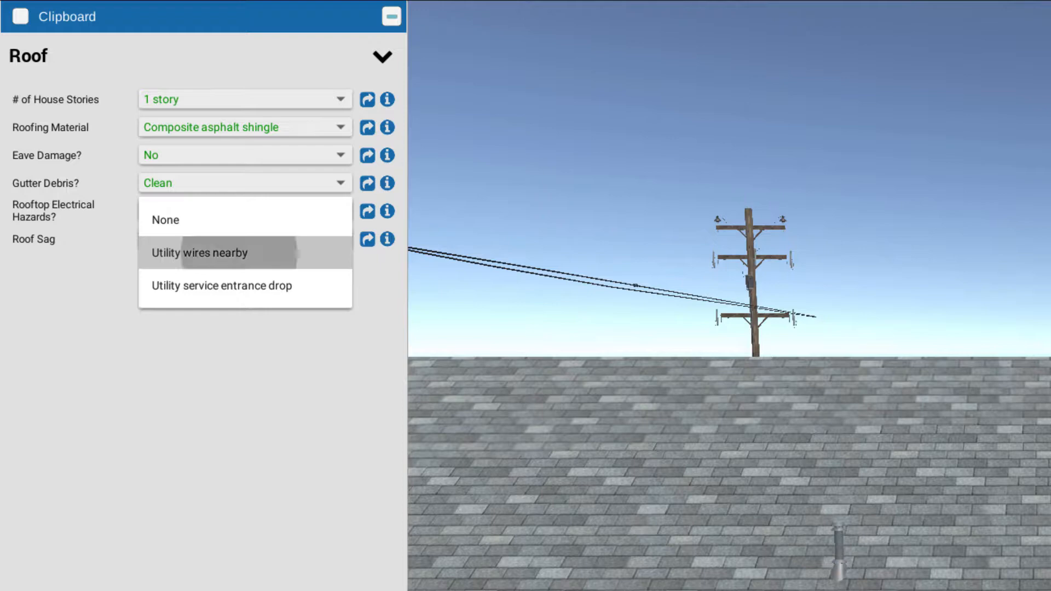
{"action": "left_click", "coordinate": [214, 253]}
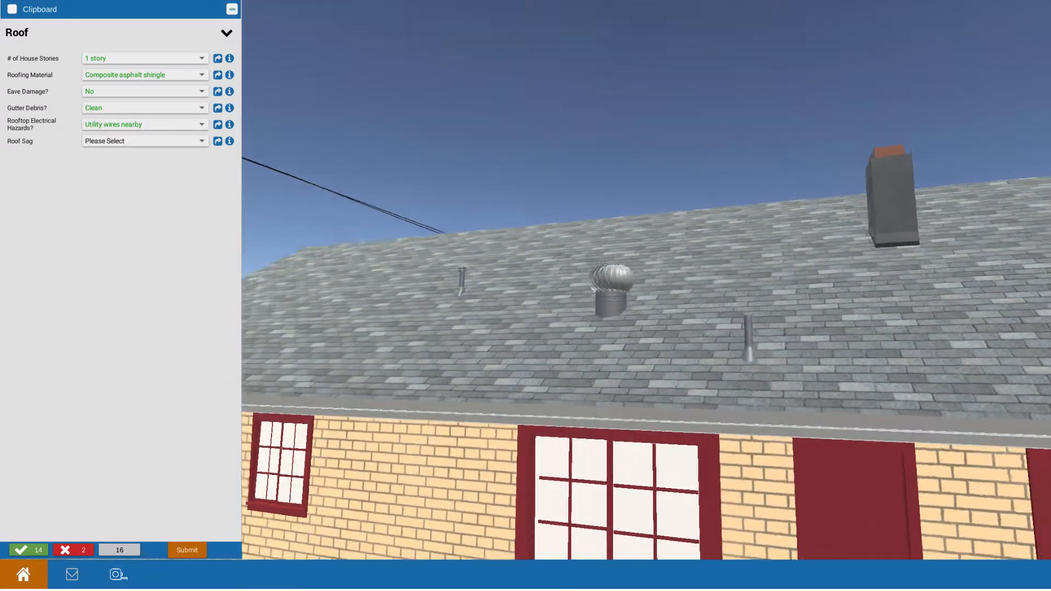
Step: After viewing the utility pole, record Roof Sag as No sag, completing the Roof form
{"action": "left_click_drag", "start_coordinate": [604, 269], "coordinate": [617, 322]}
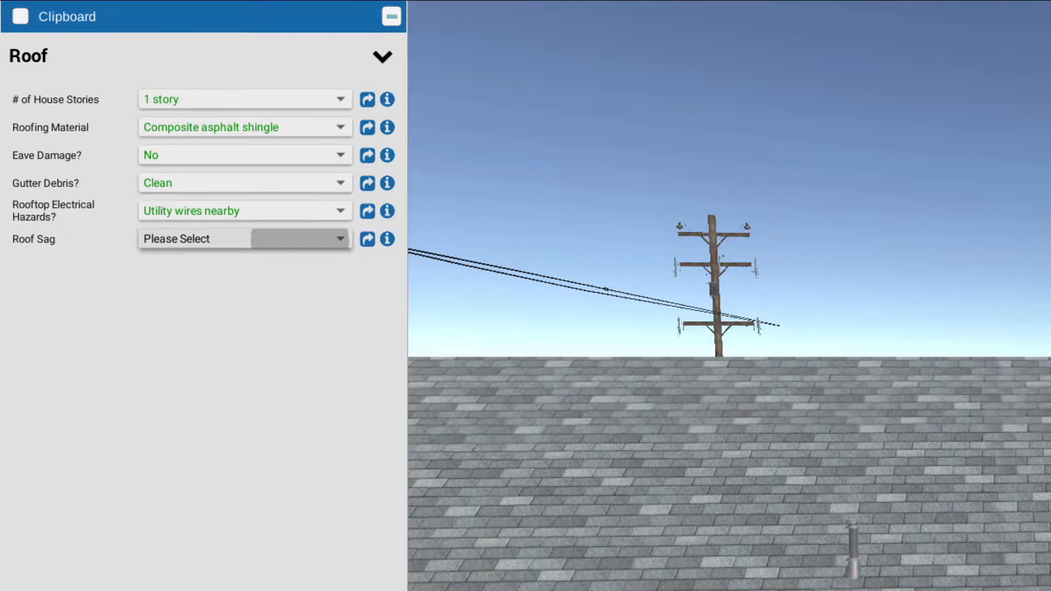
{"action": "left_click", "coordinate": [243, 237]}
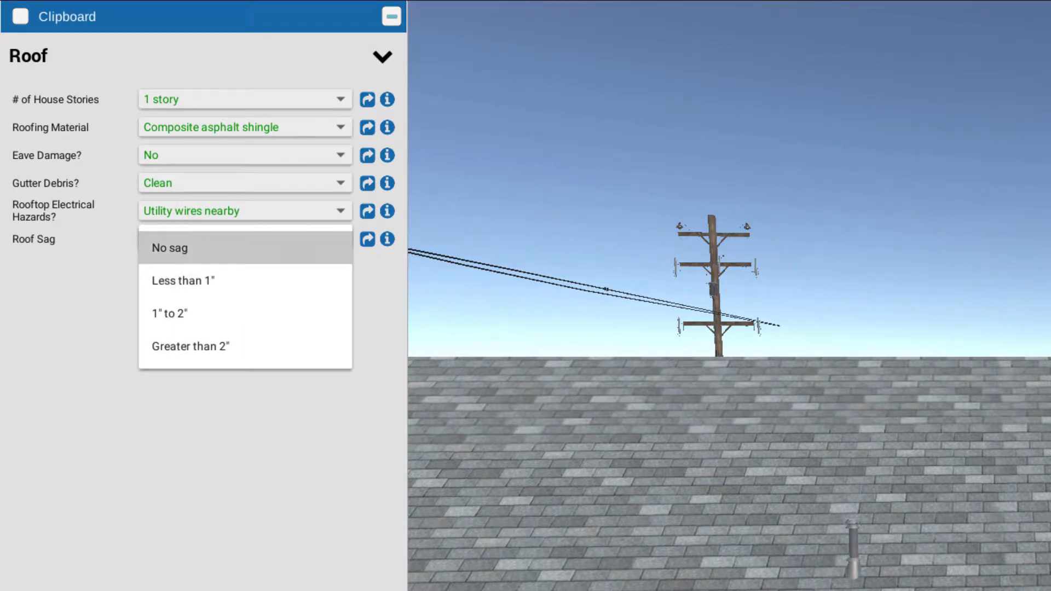
{"action": "mouse_move", "coordinate": [182, 280]}
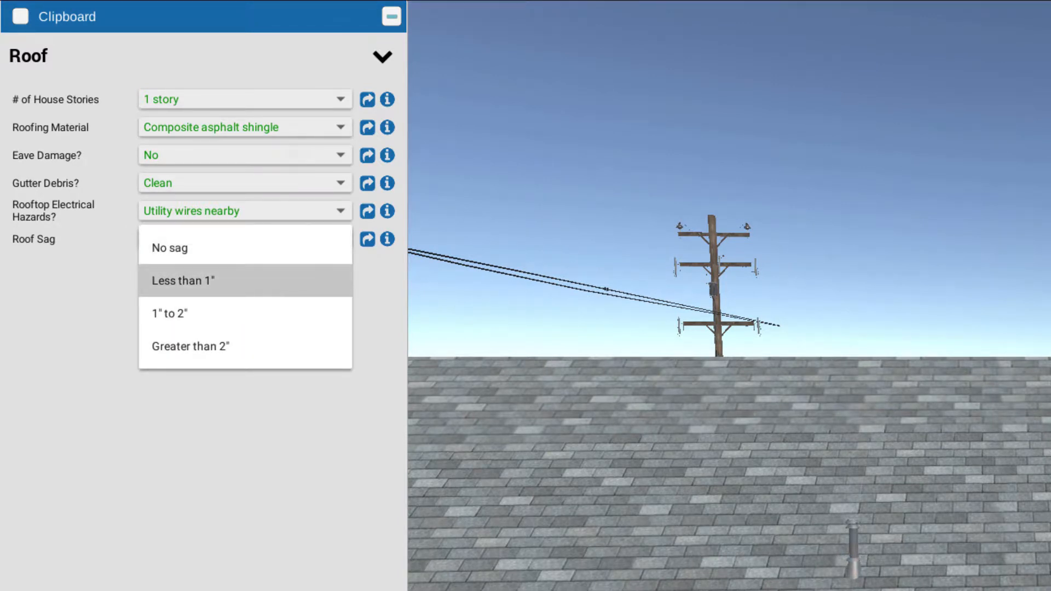
{"action": "mouse_move", "coordinate": [244, 313]}
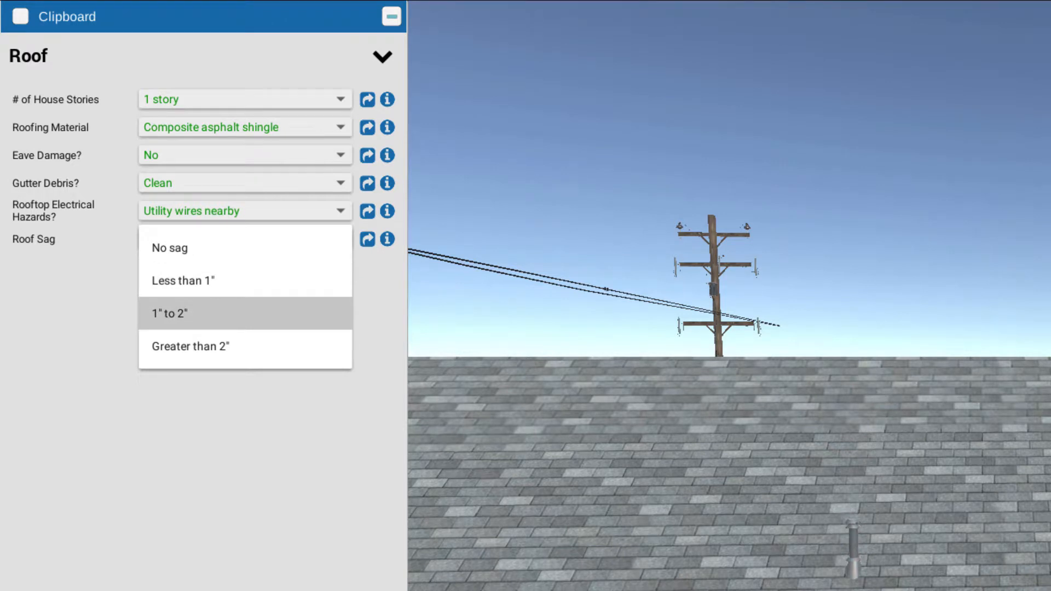
{"action": "mouse_move", "coordinate": [244, 313]}
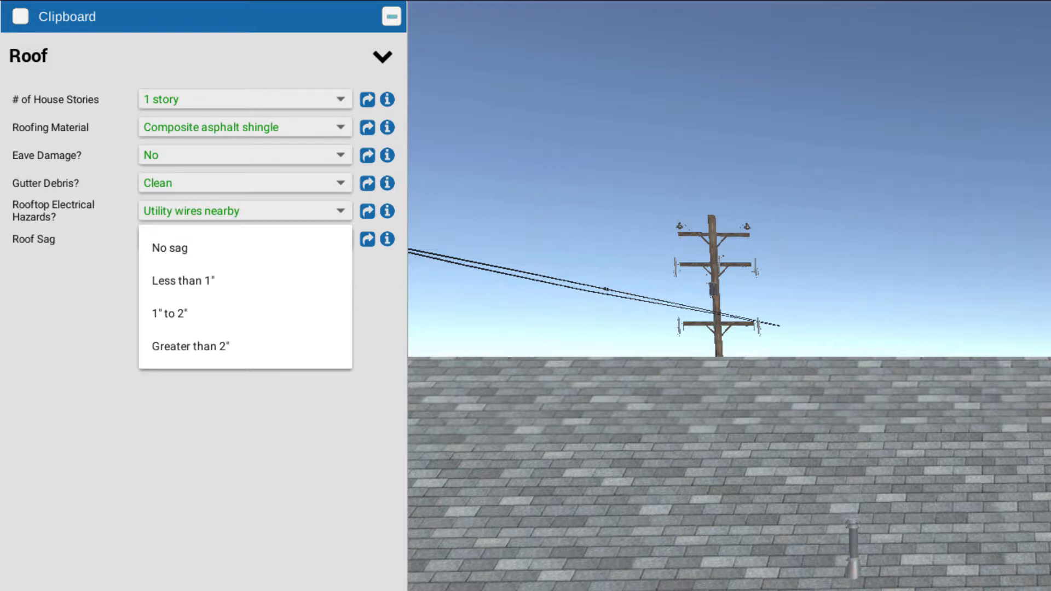
{"action": "left_click", "coordinate": [168, 248]}
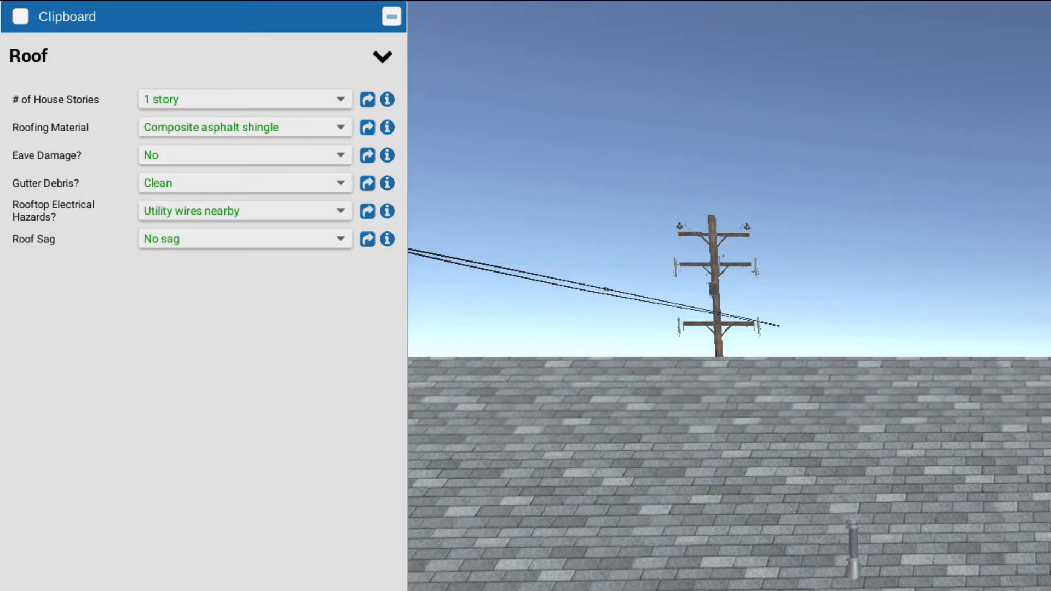